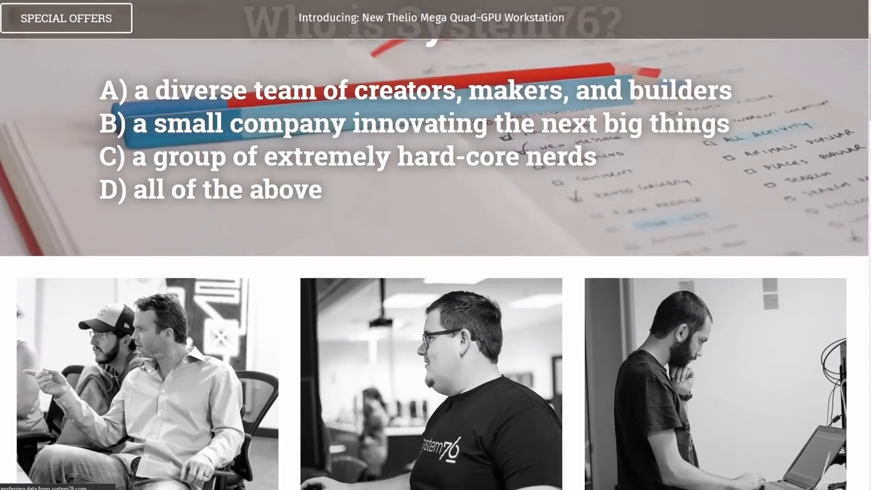
pyautogui.scroll(-3)
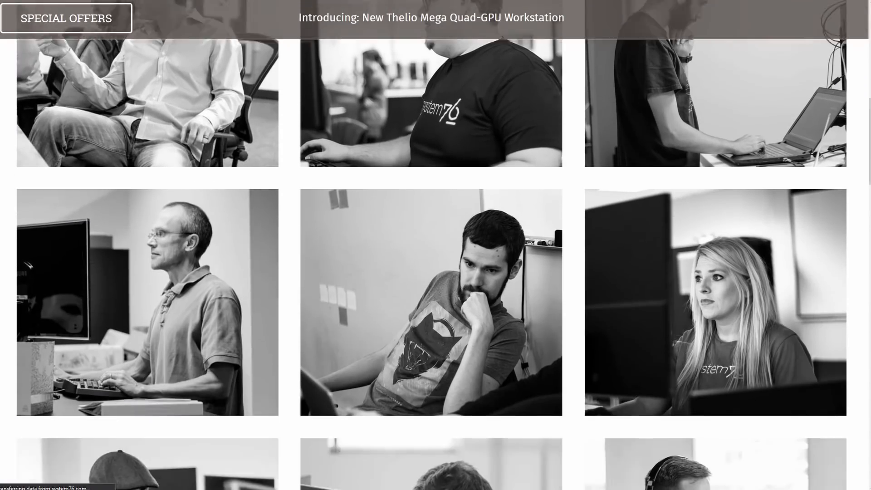
pyautogui.scroll(-3)
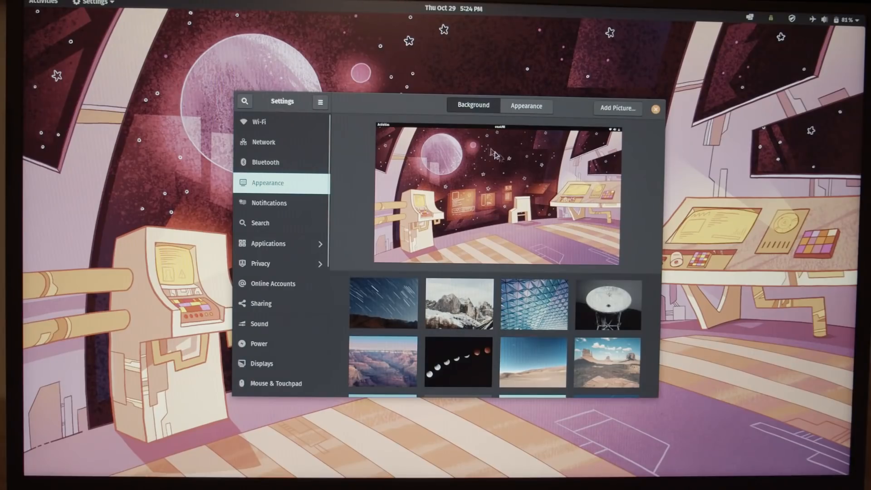
pyautogui.scroll(-3)
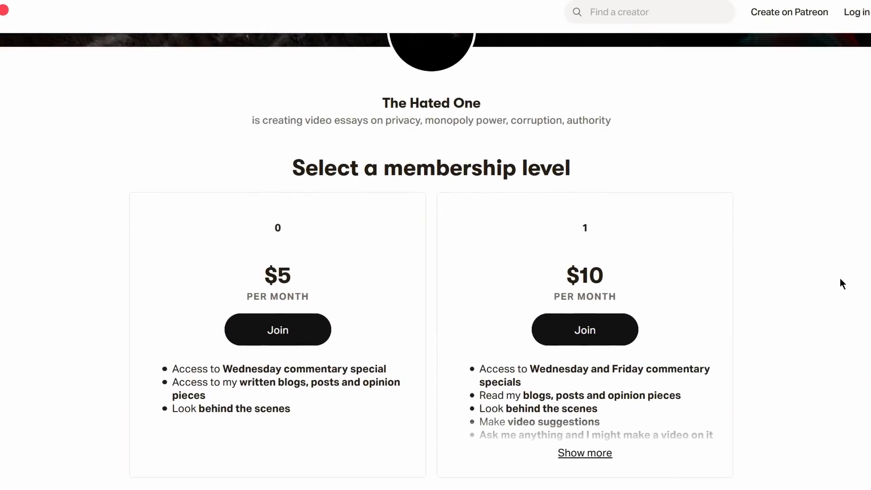
pyautogui.scroll(-3)
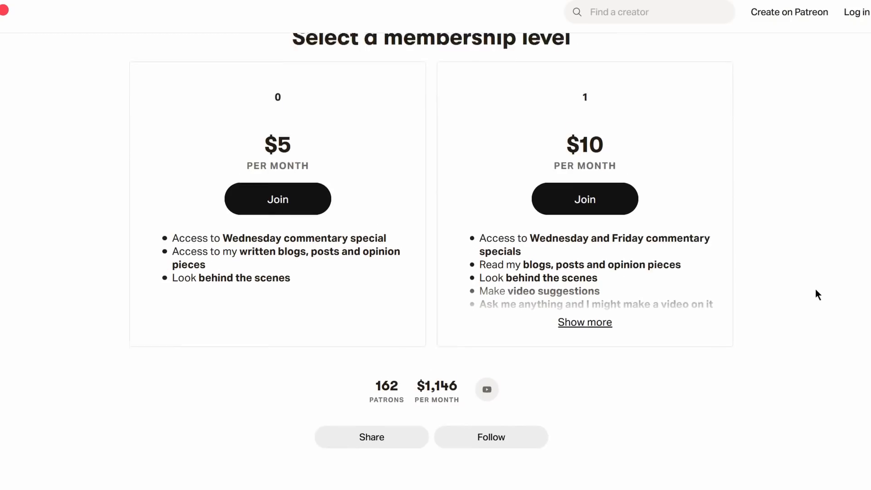
pyautogui.scroll(-3)
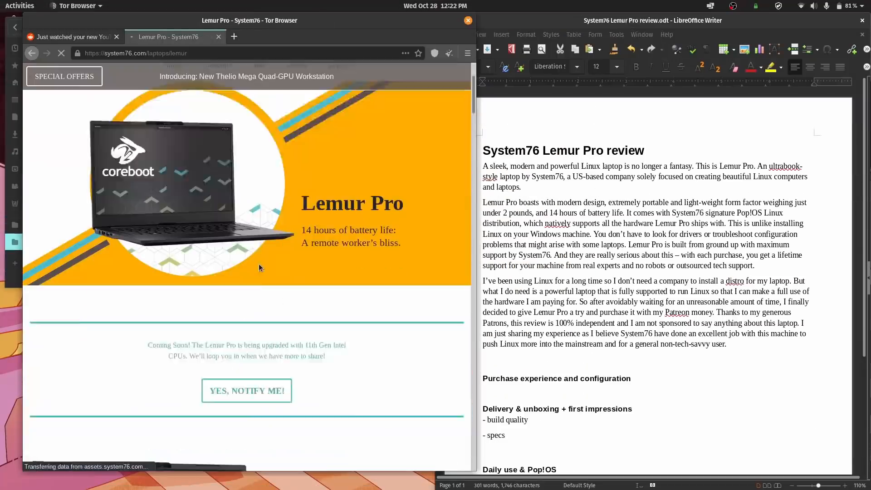
pyautogui.scroll(-3)
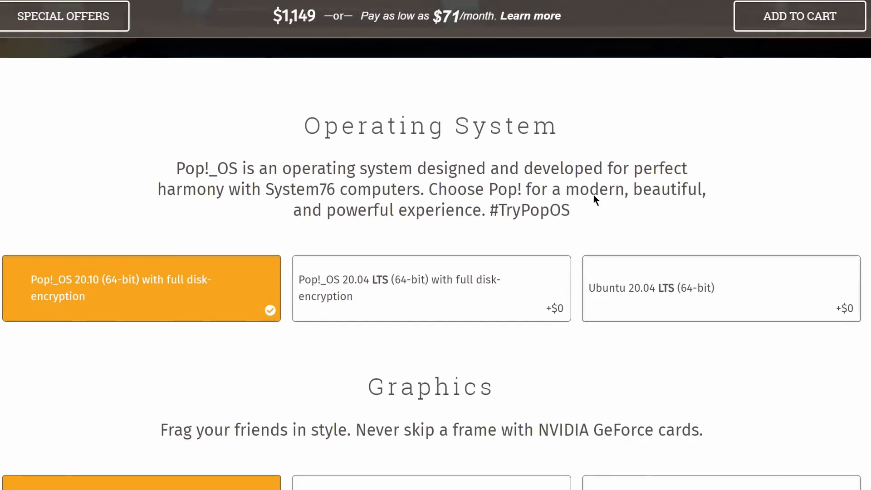
pyautogui.scroll(-3)
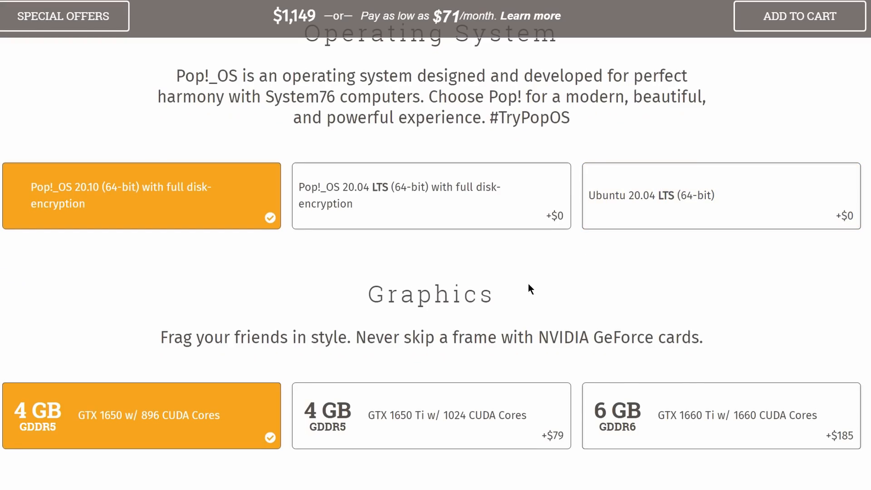
pyautogui.moveTo(511, 291)
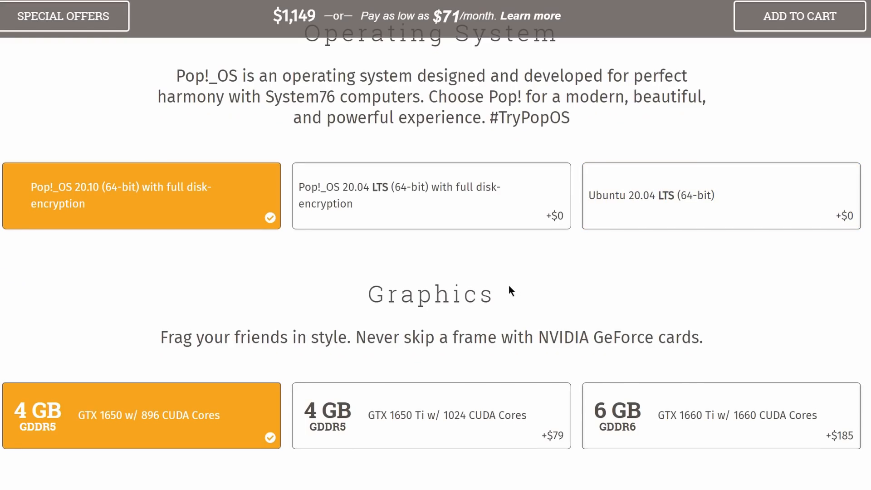
pyautogui.scroll(-3)
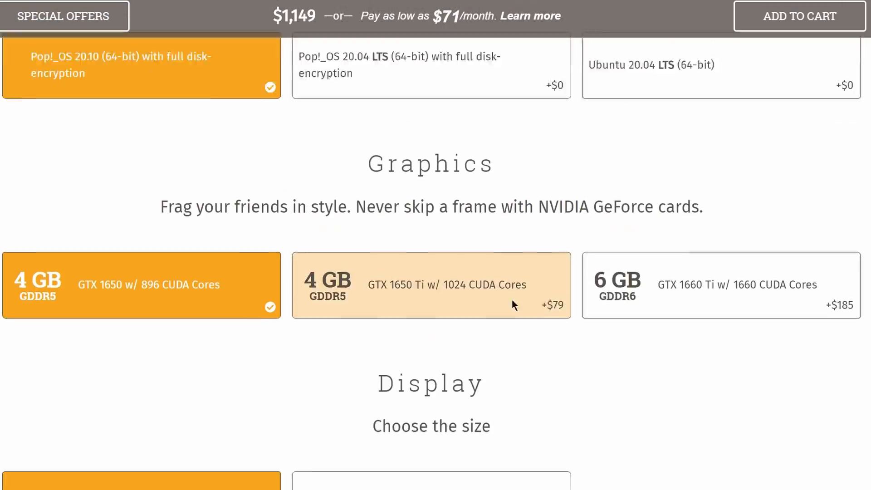
pyautogui.scroll(3)
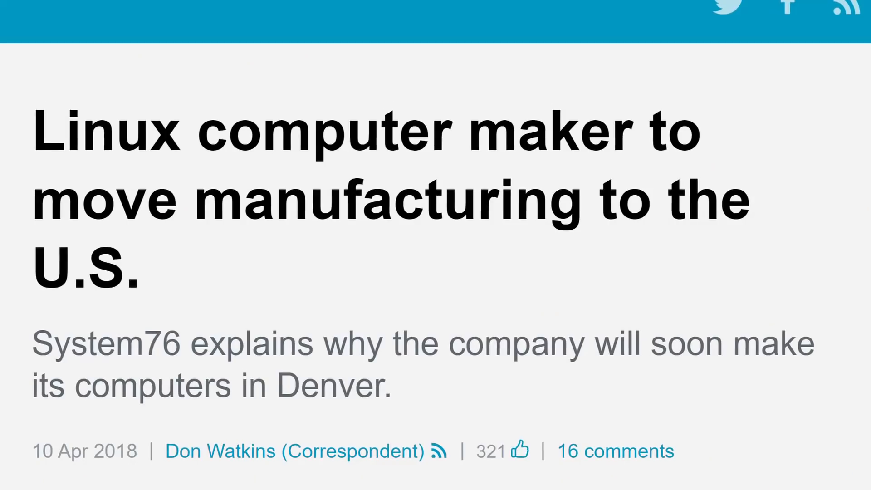
pyautogui.scroll(-3)
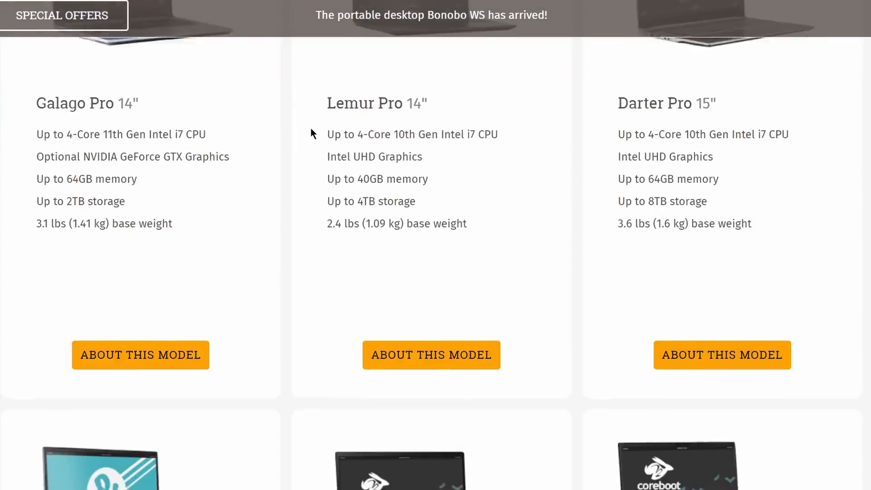
pyautogui.scroll(-3)
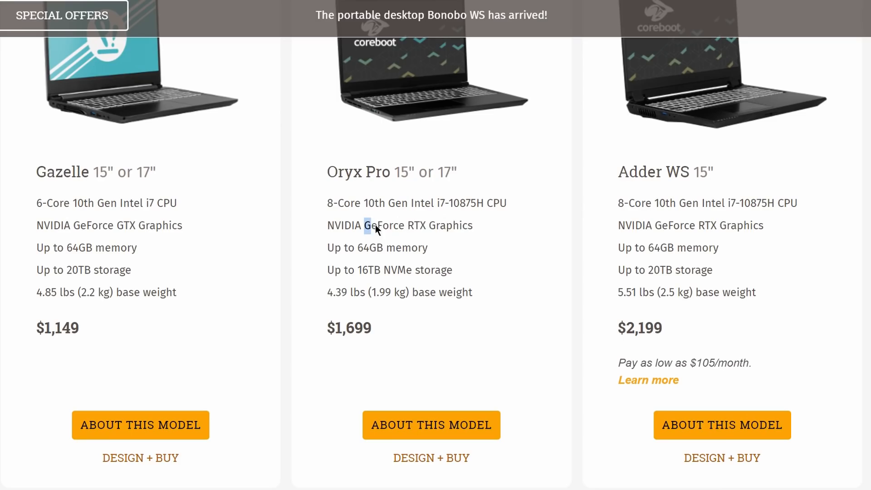
pyautogui.scroll(-3)
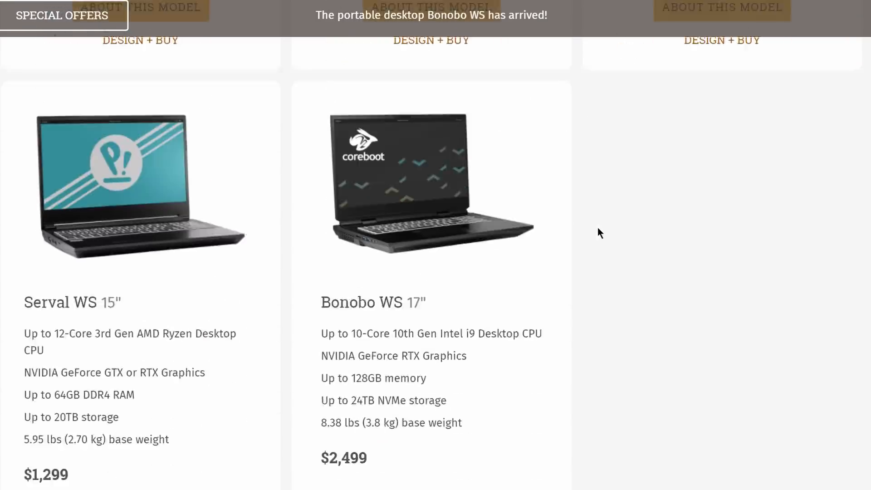